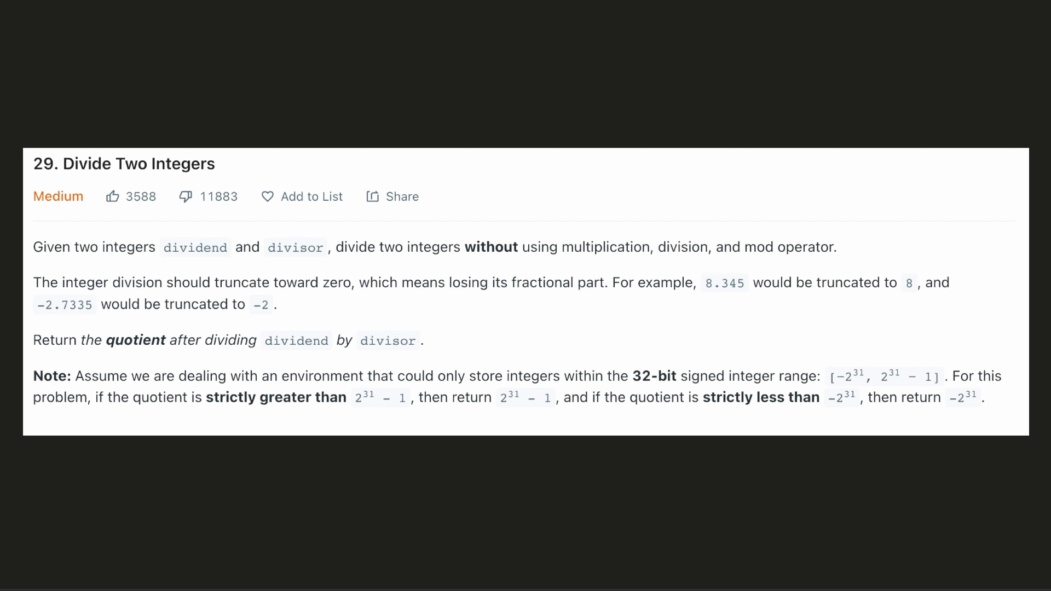
Select the text on line three after starting the 'a =' assignment
{"action": "left_click_drag", "start_coordinate": [162, 247], "coordinate": [323, 247]}
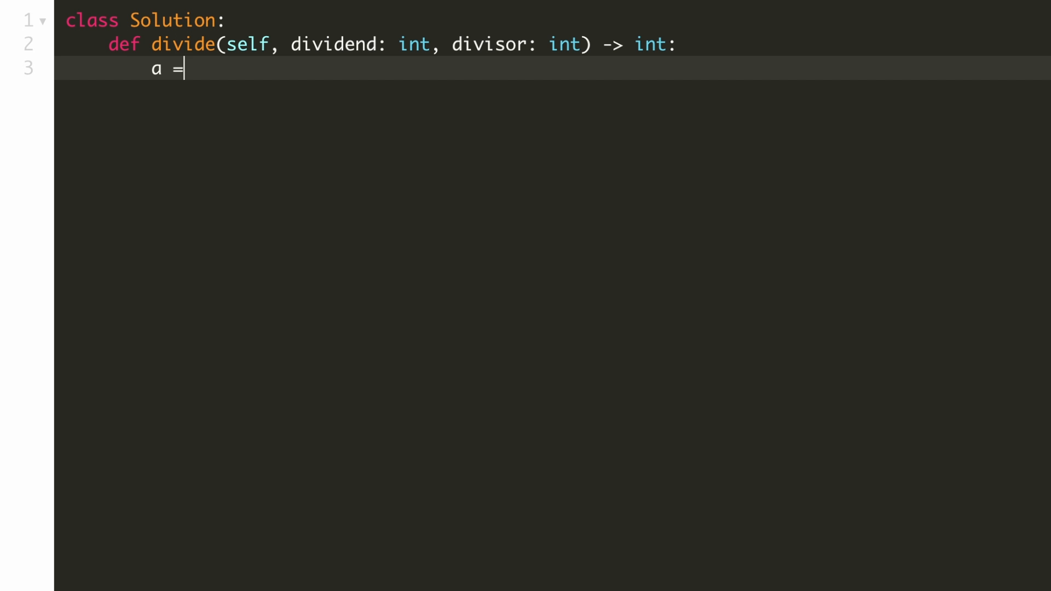
Assign a = abs(dividend) and b = abs(divisor)
{"action": "type", "text": "abs(dividend)"}
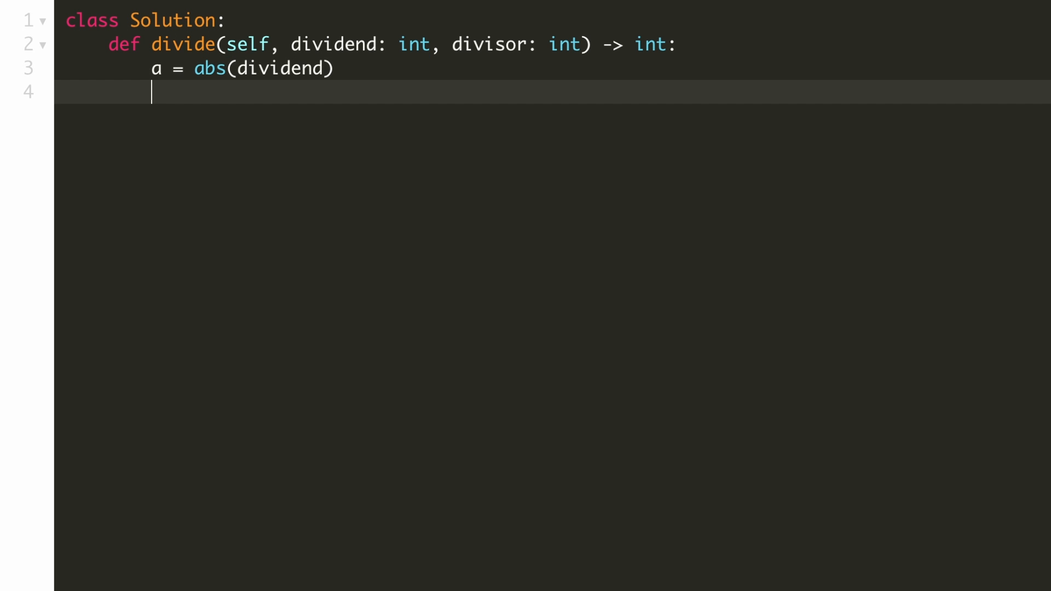
{"action": "type", "text": "b=abs"}
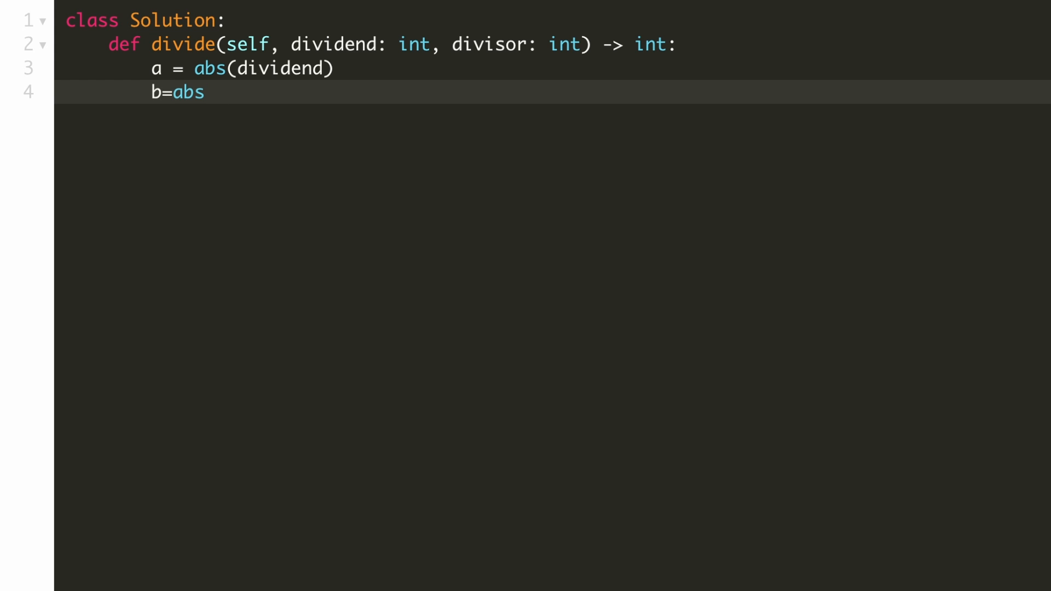
{"action": "type", "text": "(divisor)"}
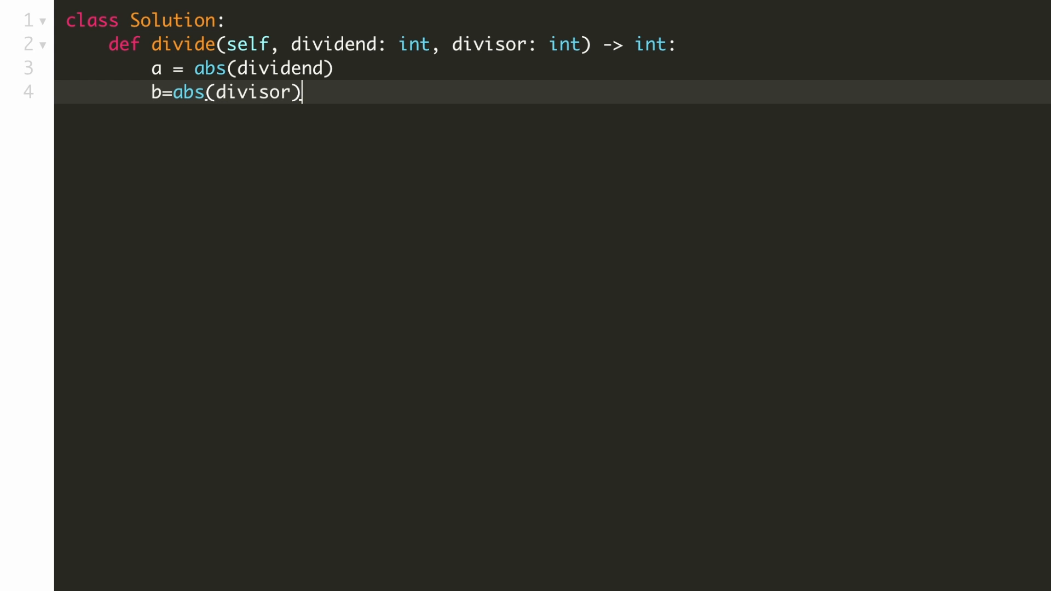
Add negative = (dividend<0 and divisor>=0) or (dividend>=0 and divisor<0)
{"action": "type", "text": "negative"}
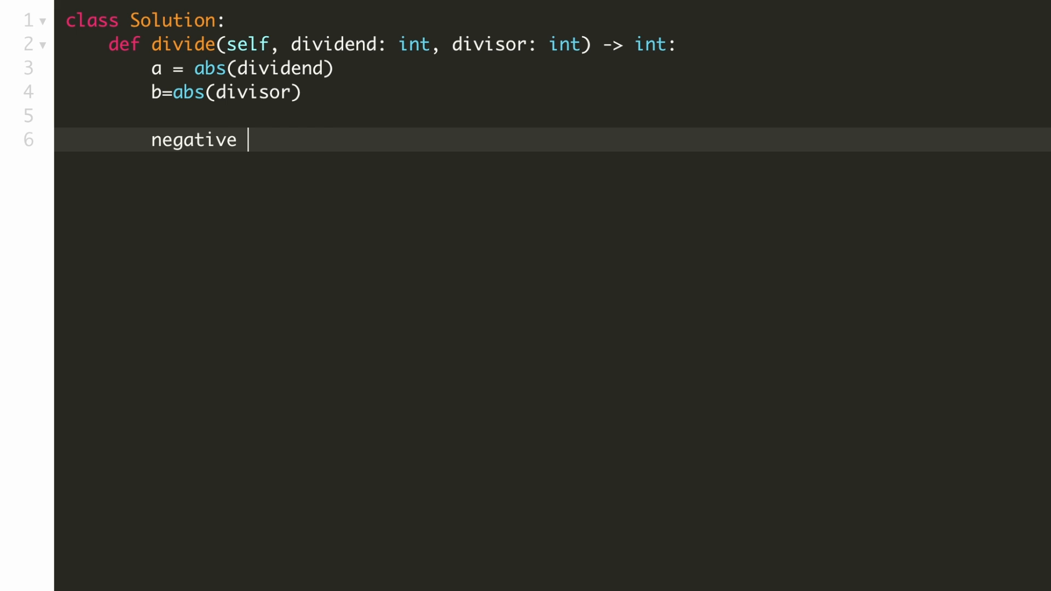
{"action": "type", "text": "= (divide)"}
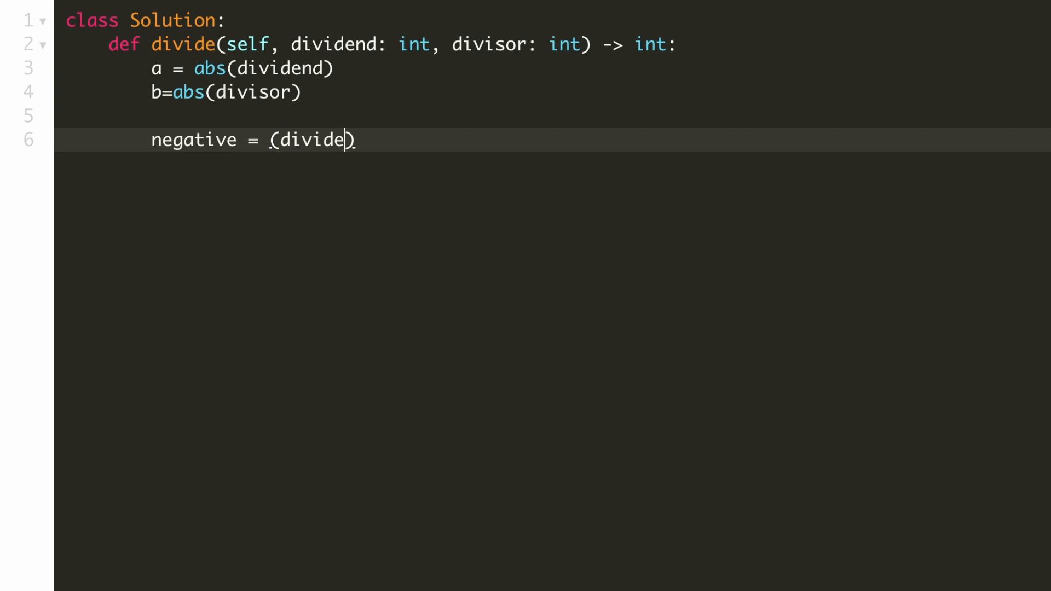
{"action": "type", "text": "<0 and"}
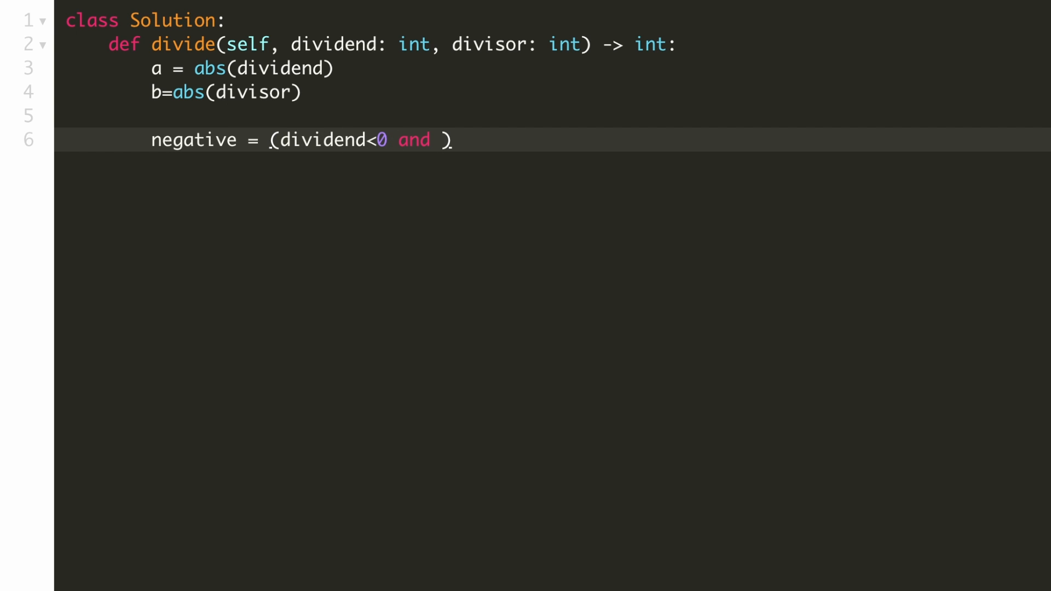
{"action": "type", "text": "divisor>=0"}
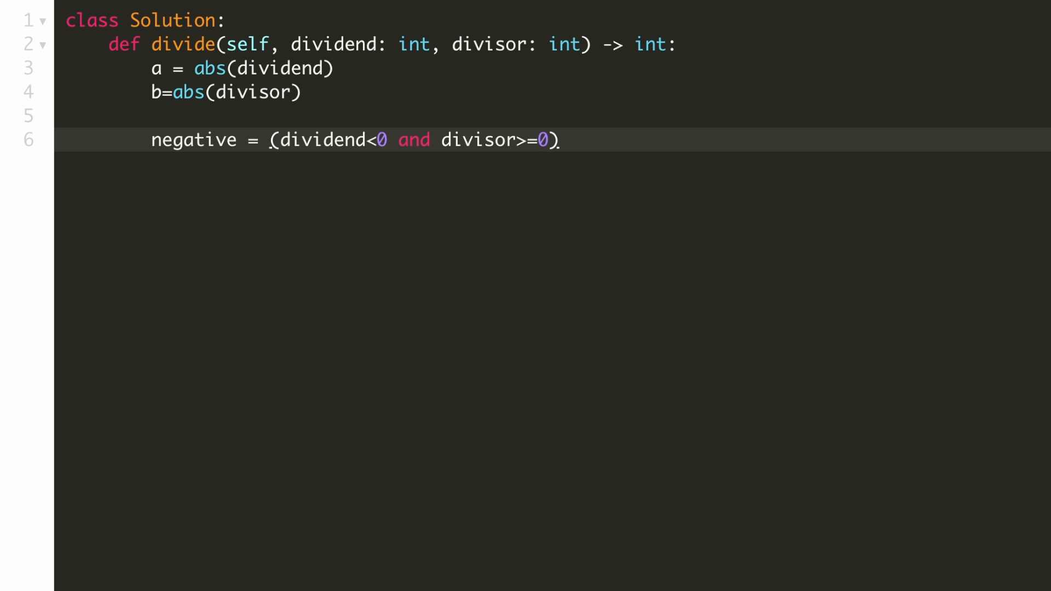
{"action": "type", "text": "or ()"}
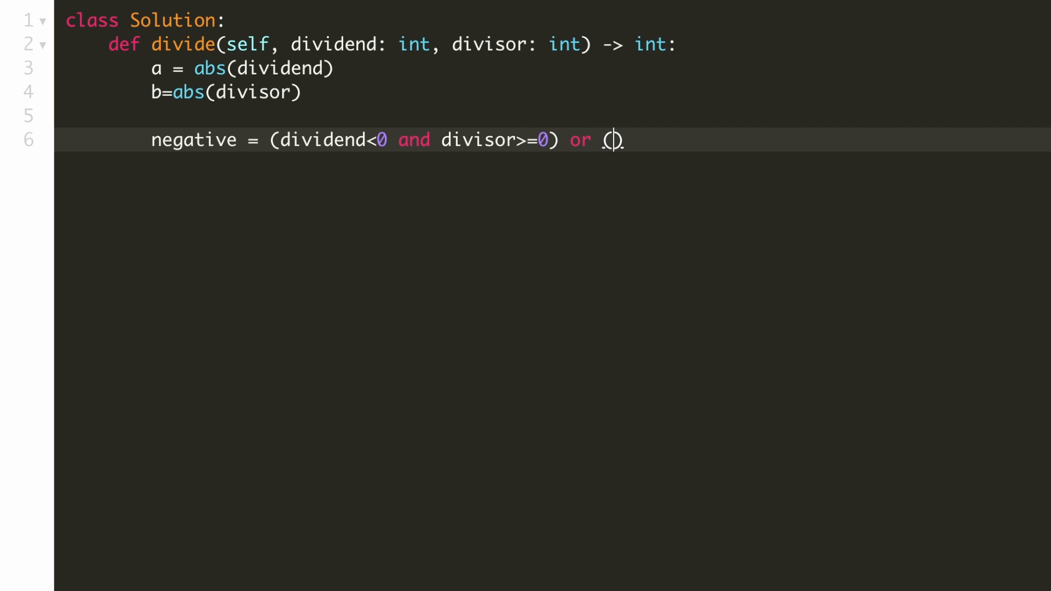
{"action": "type", "text": "dividend>=0"}
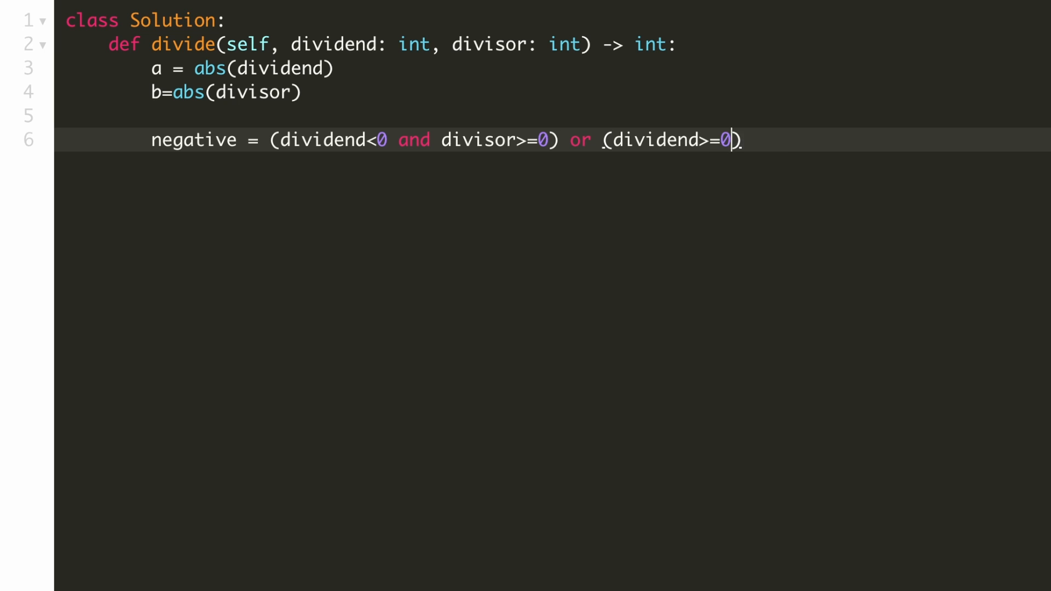
{"action": "type", "text": "and divisor<0"}
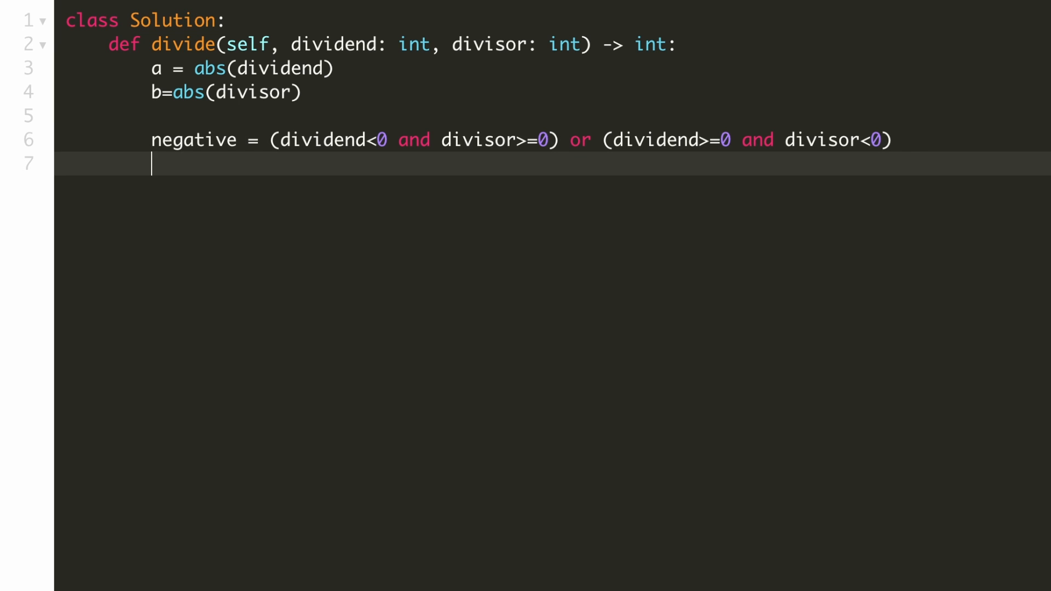
{"action": "key", "text": "enter"}
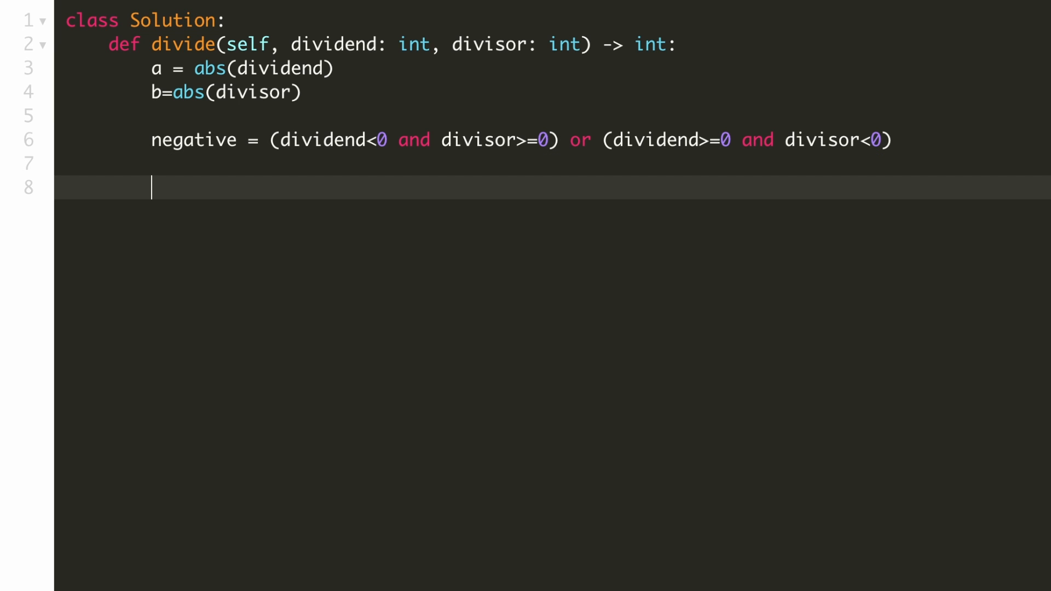
Set output = 0 and open the while a>=b: loop
{"action": "type", "text": "output ="}
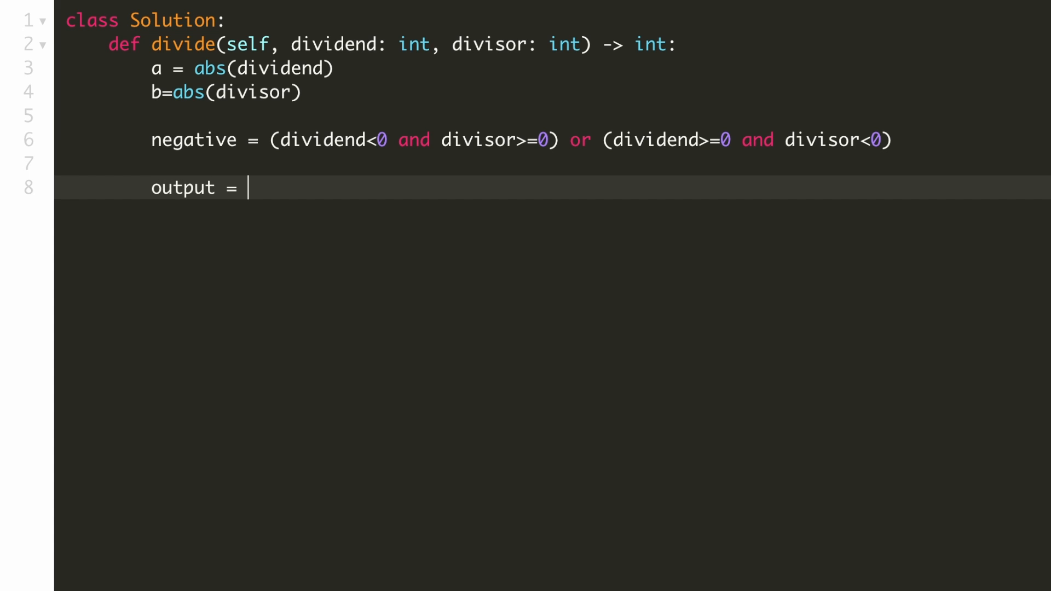
{"action": "type", "text": "0"}
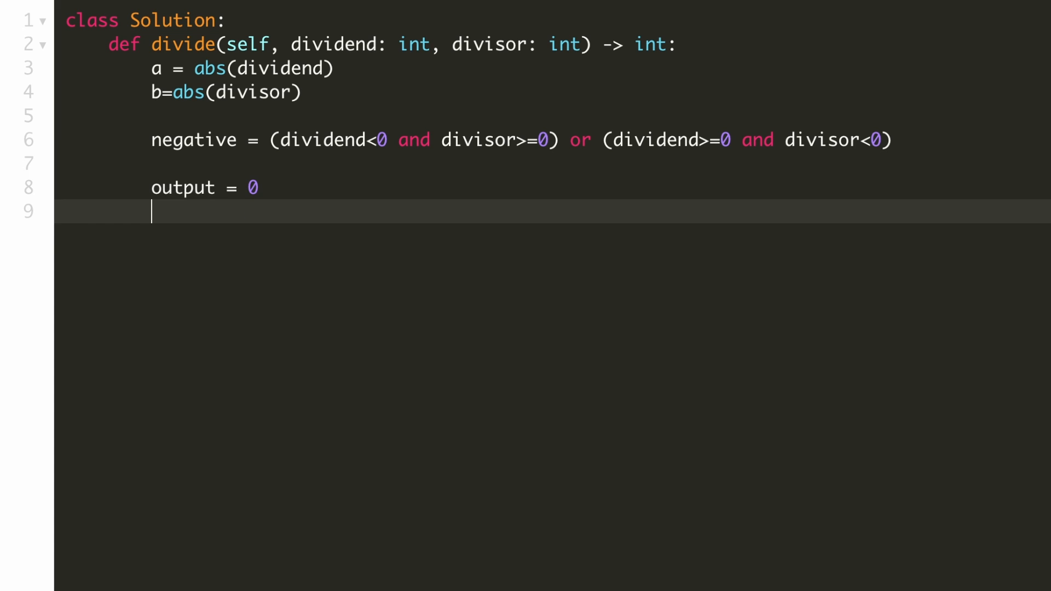
{"action": "type", "text": "while"}
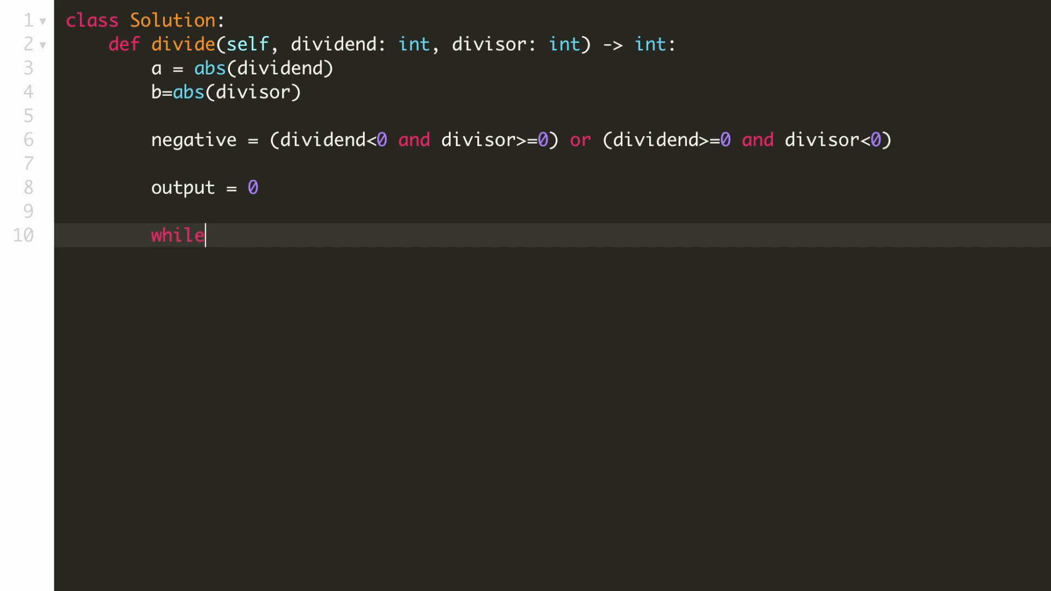
{"action": "type", "text": "a>=b:"}
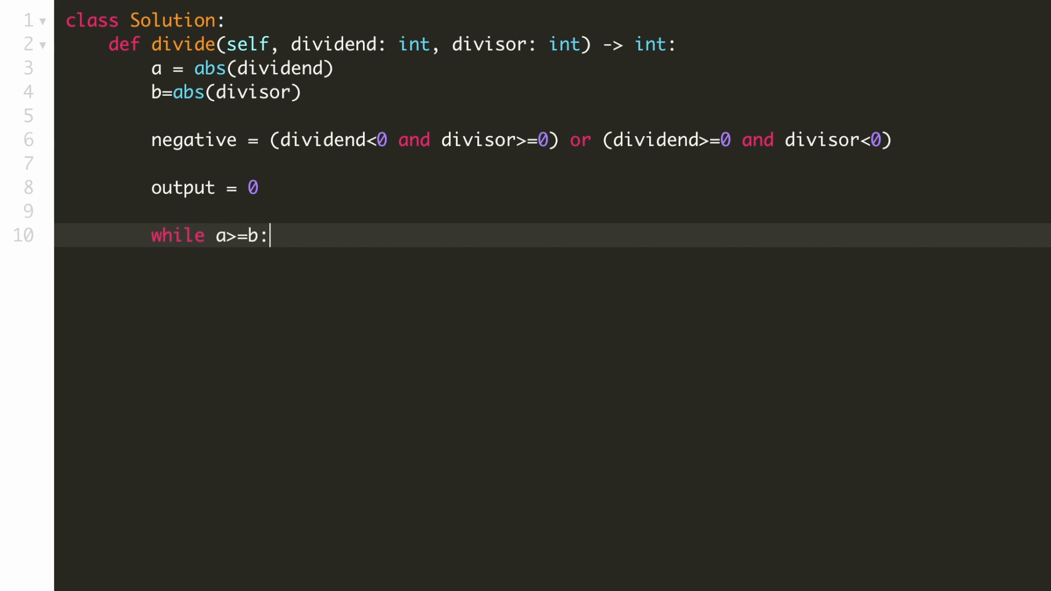
Inside the loop, initialize counter = 1 and decrement = b
{"action": "type", "text": "counter = 1"}
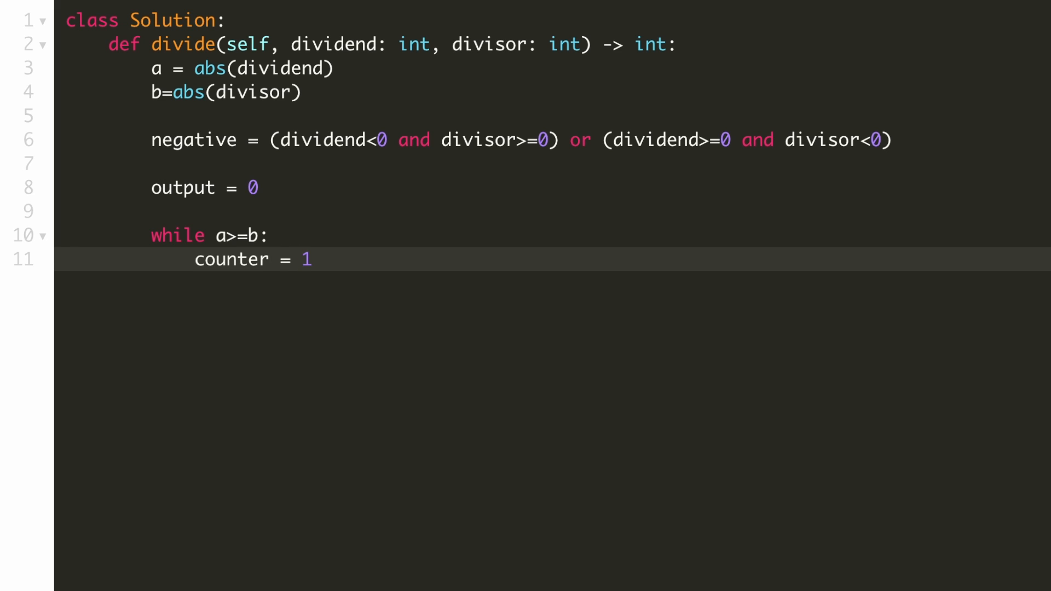
{"action": "type", "text": "decr"}
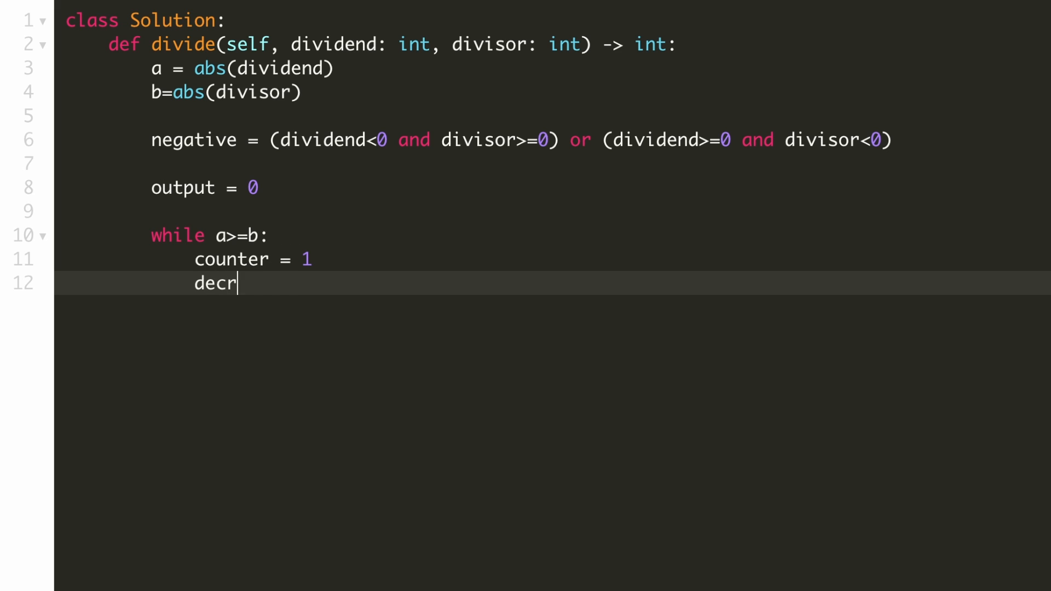
{"action": "type", "text": "ement"}
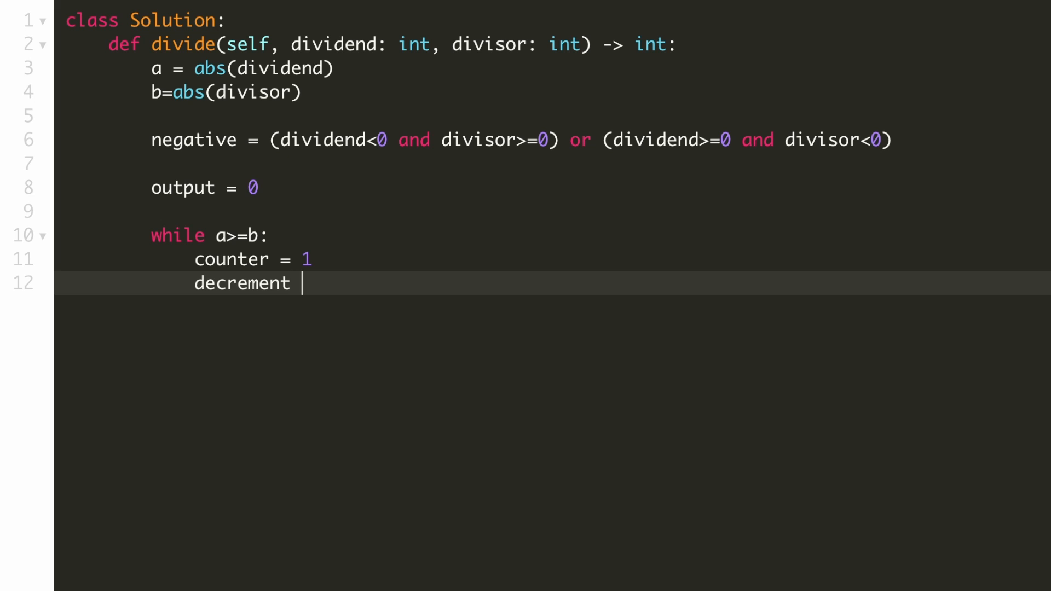
{"action": "type", "text": "= b"}
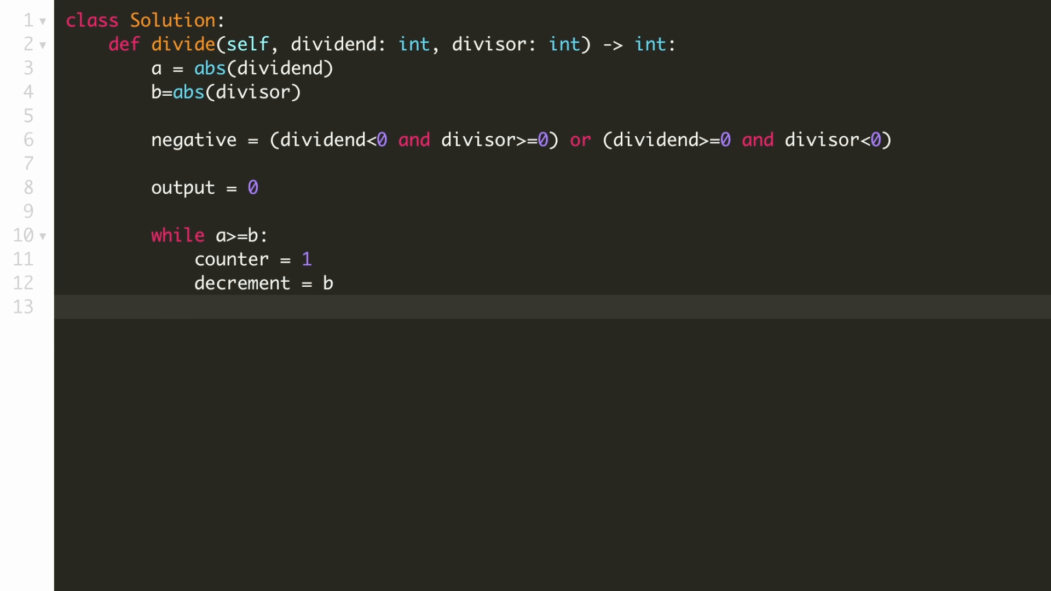
Write while a>=decrement: with a -= decrement and output += counter
{"action": "type", "text": "while a>=dec"}
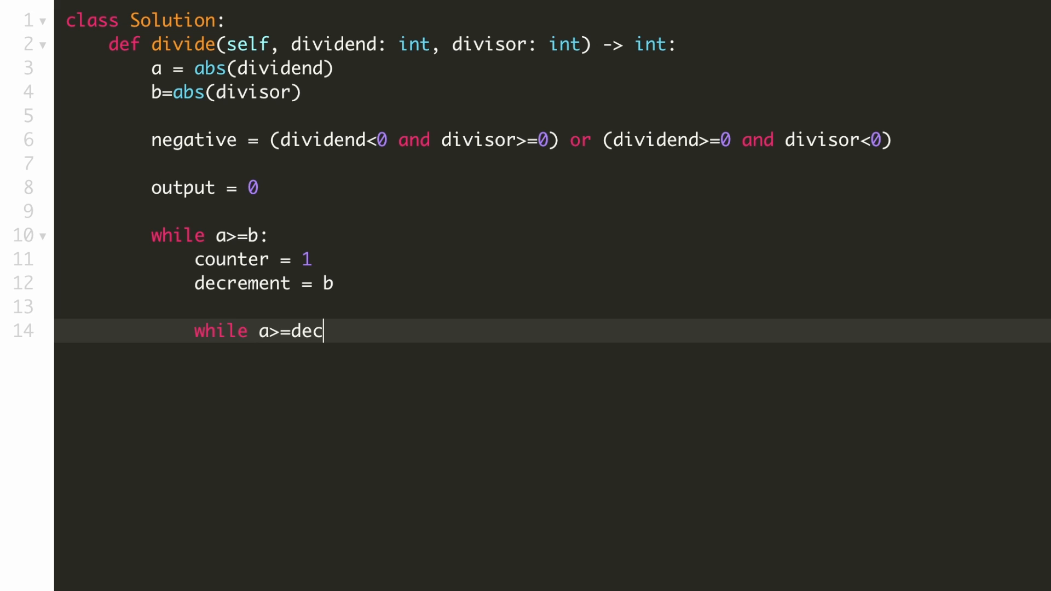
{"action": "type", "text": "rement:"}
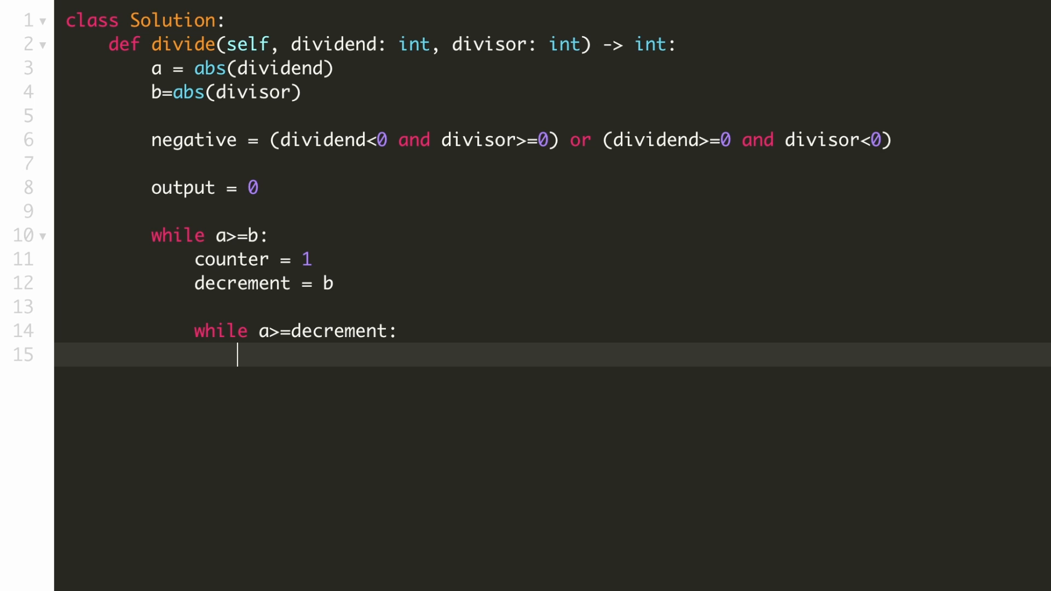
{"action": "type", "text": "a-="}
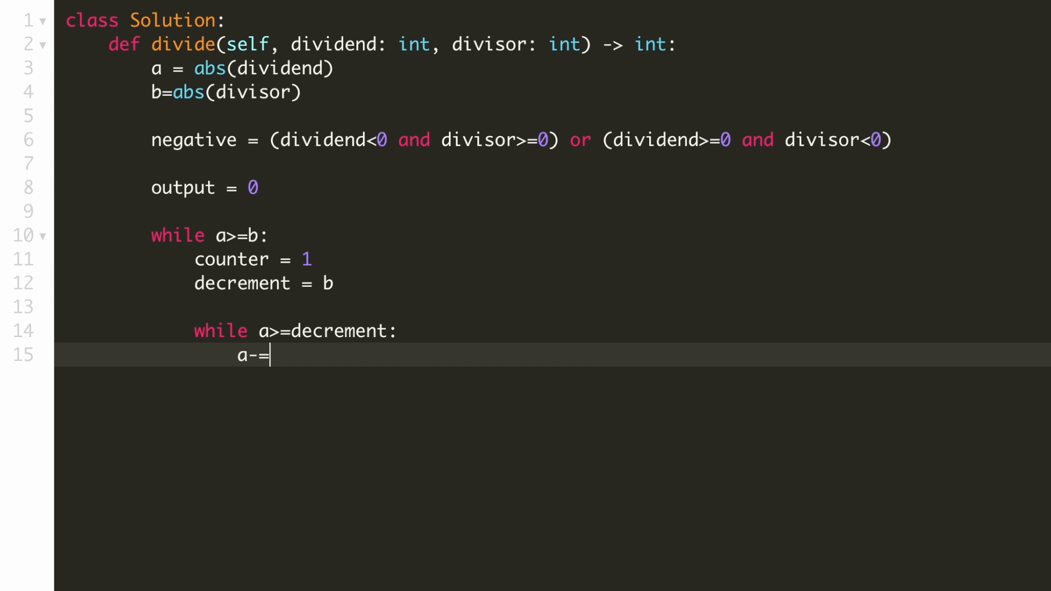
{"action": "type", "text": "decrement"}
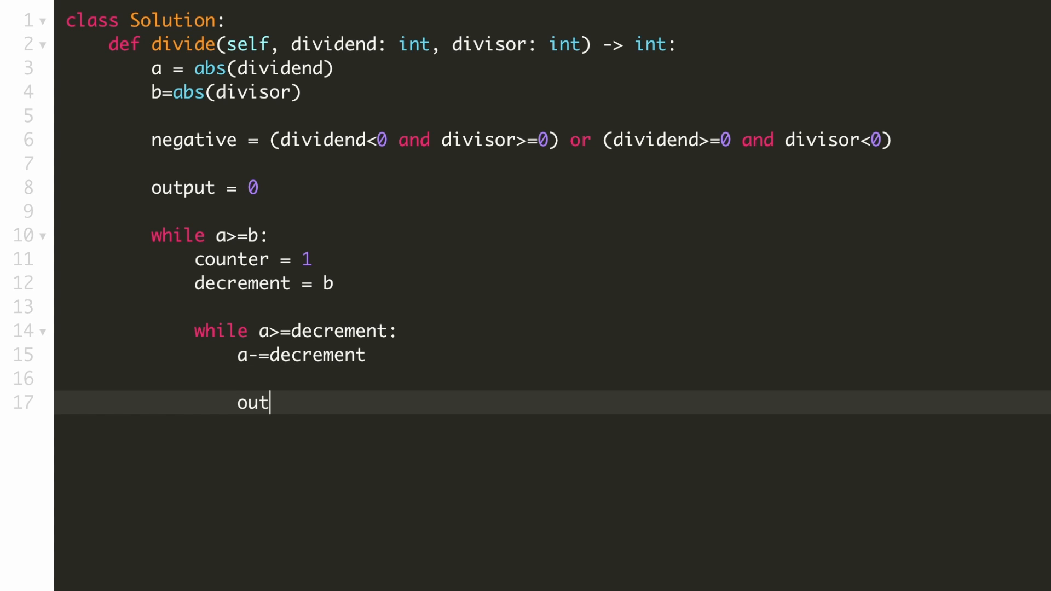
{"action": "type", "text": "put+="}
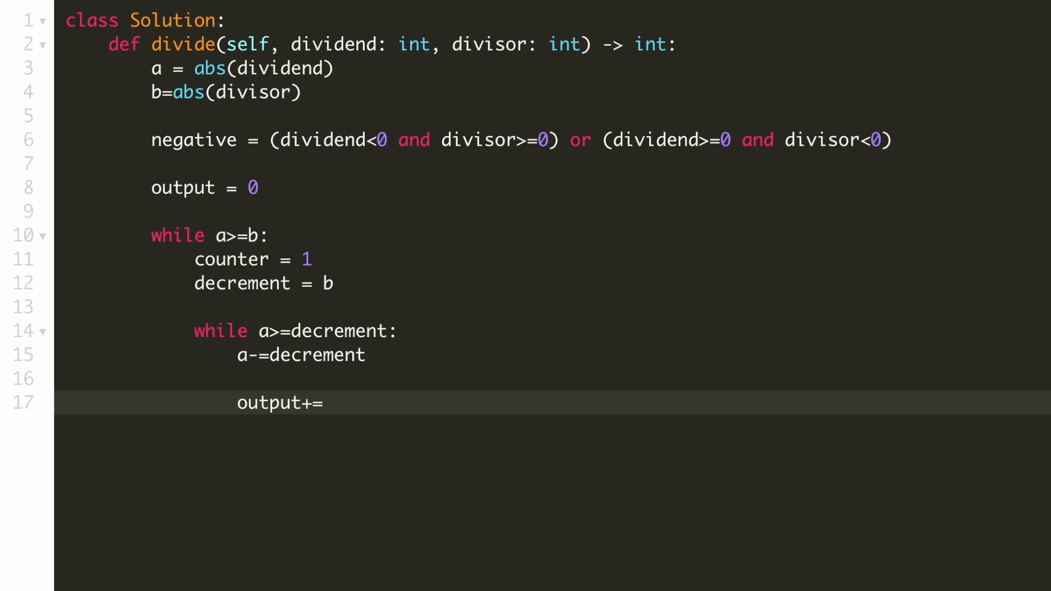
{"action": "type", "text": "counter"}
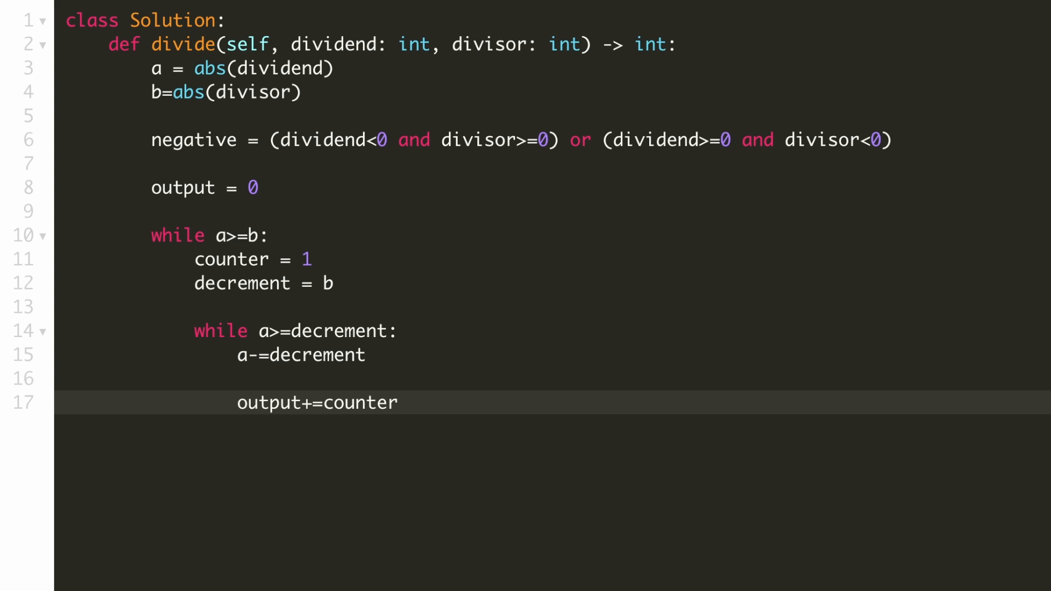
Double counter and decrement with counter += counter and decrement += decrement
{"action": "type", "text": "count"}
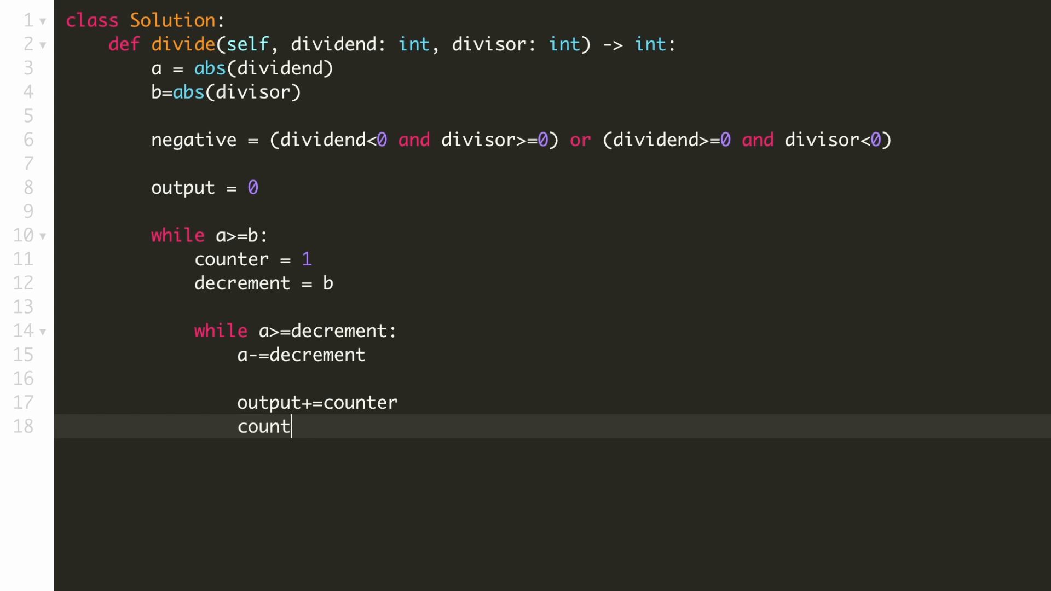
{"action": "type", "text": "er+=counter"}
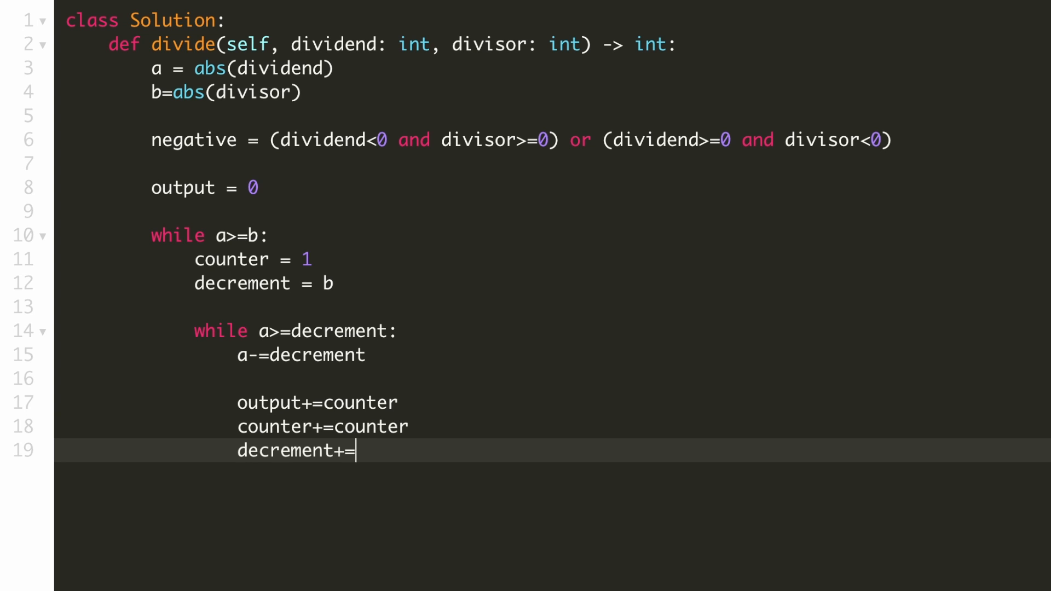
{"action": "type", "text": "decrement"}
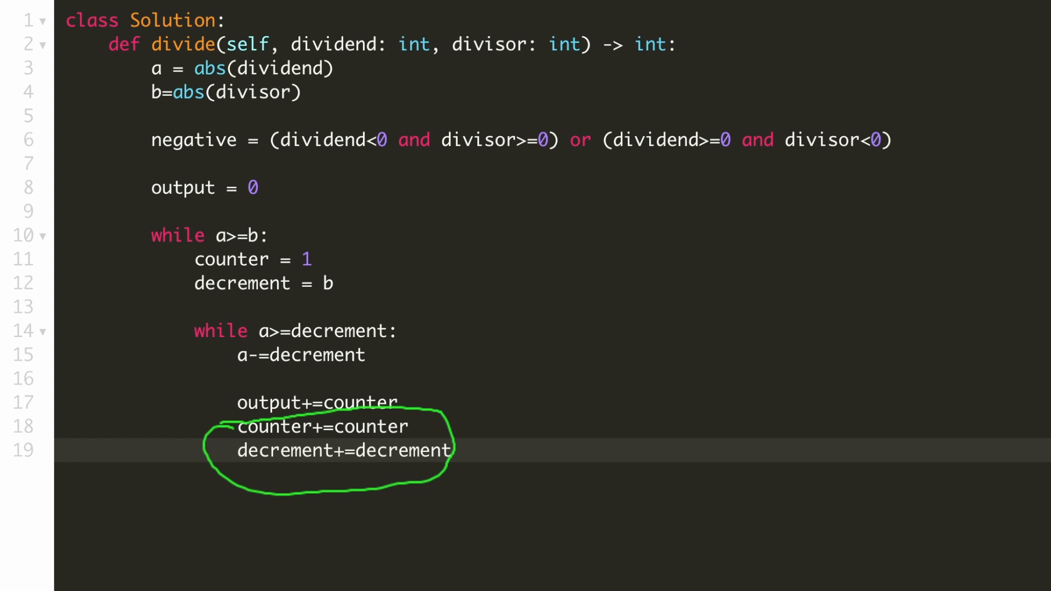
{"action": "left_click_drag", "start_coordinate": [483, 430], "coordinate": [623, 416]}
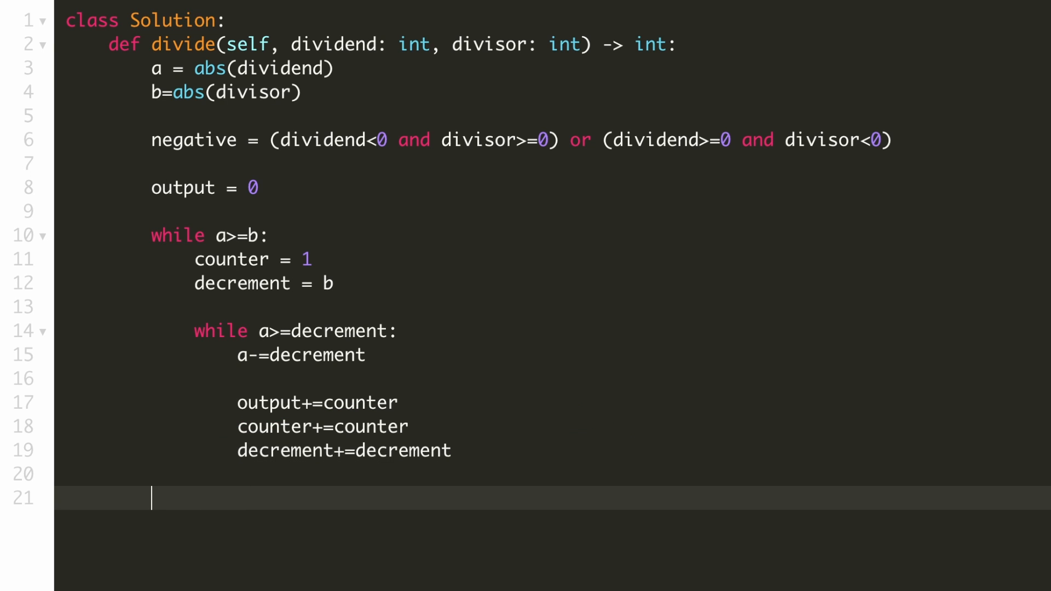
Write output = output if not negative else -output
{"action": "type", "text": "output = out"}
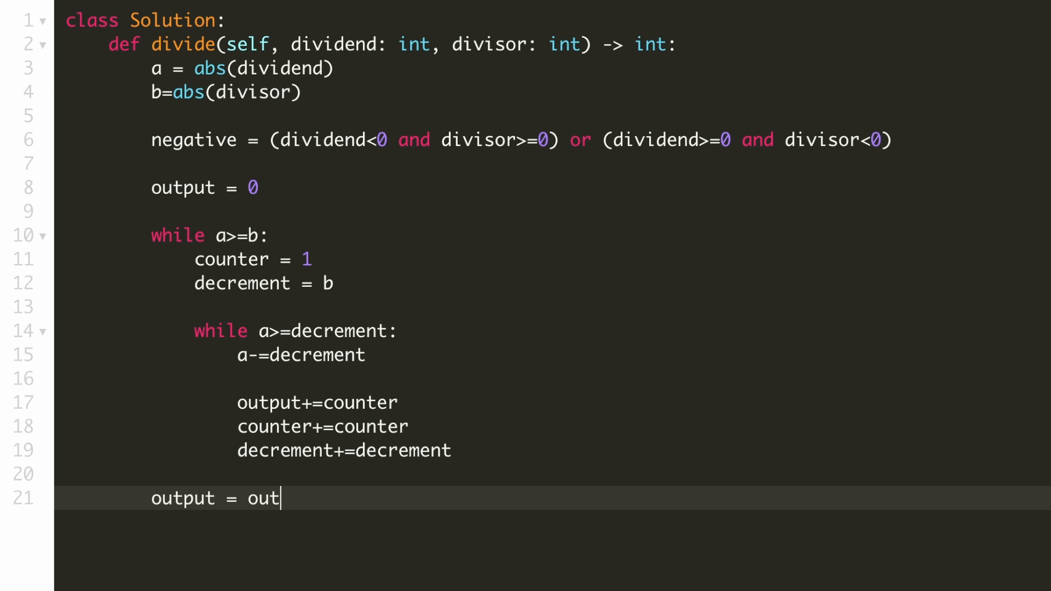
{"action": "type", "text": "put if not neg"}
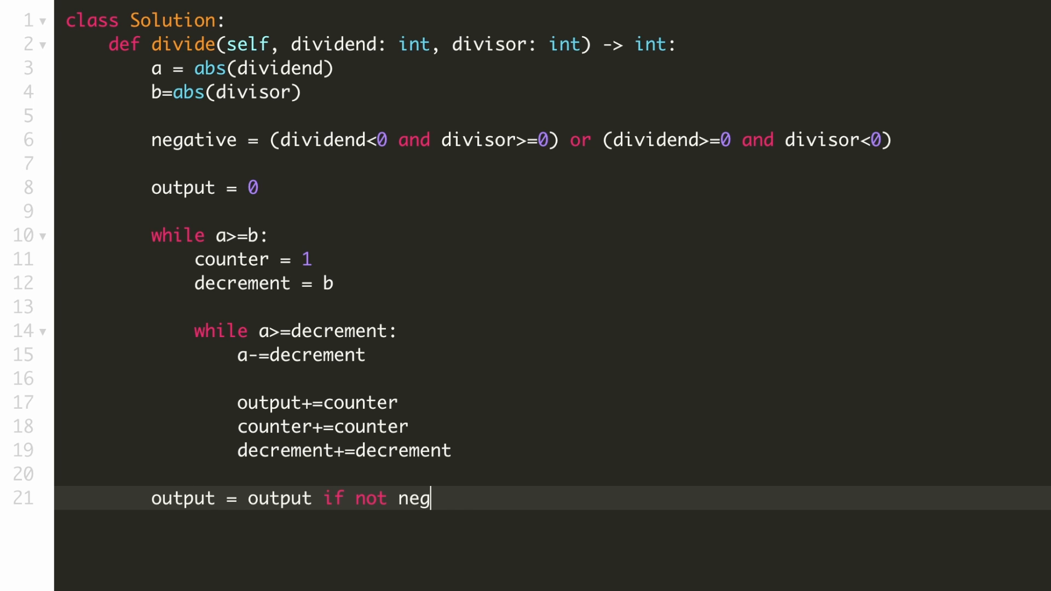
{"action": "type", "text": "ative els"}
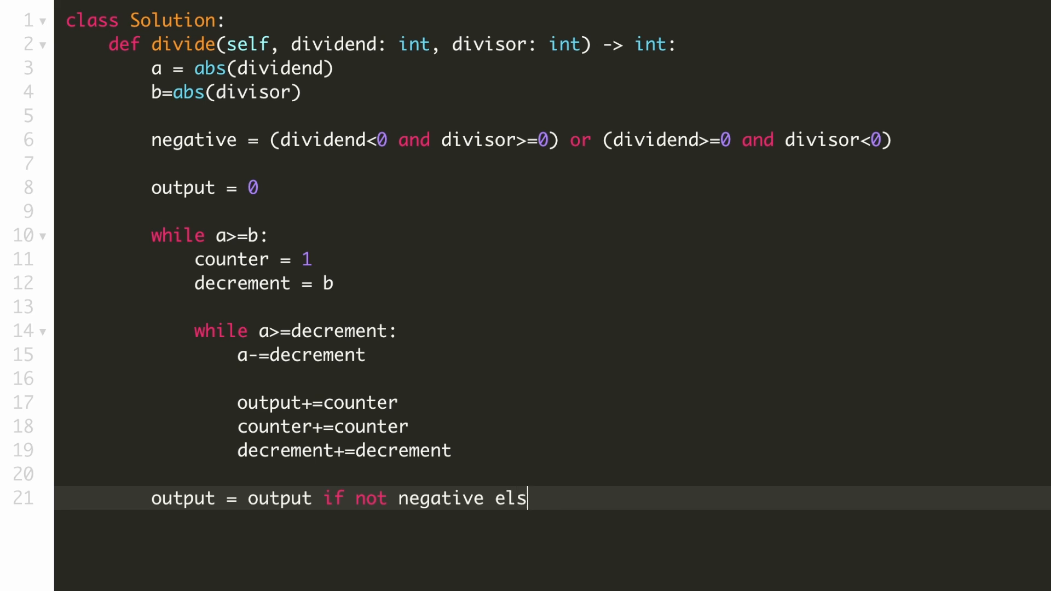
{"action": "type", "text": "e -output"}
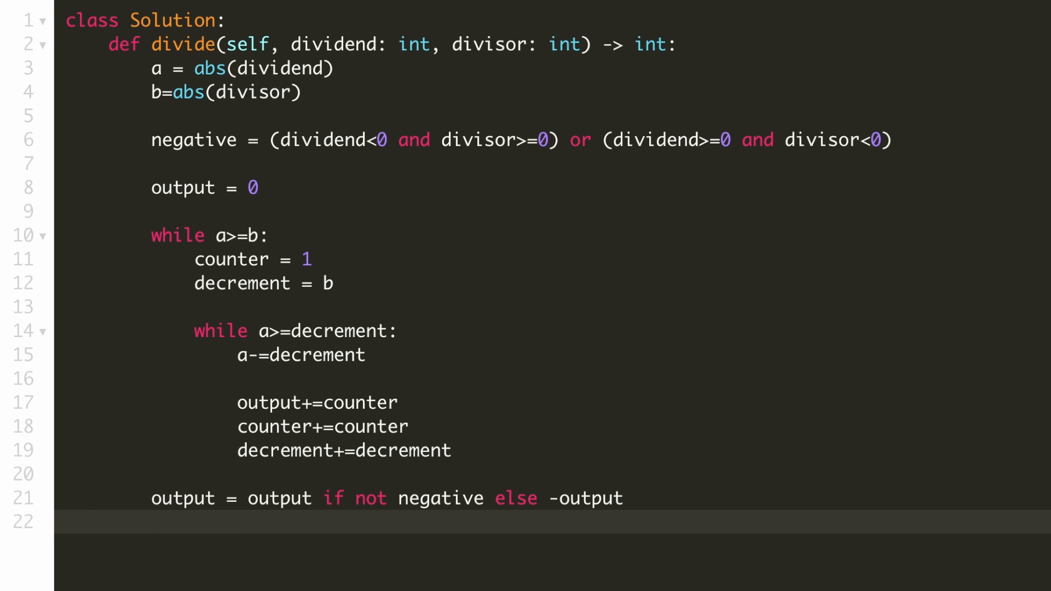
{"action": "type", "text": "return"}
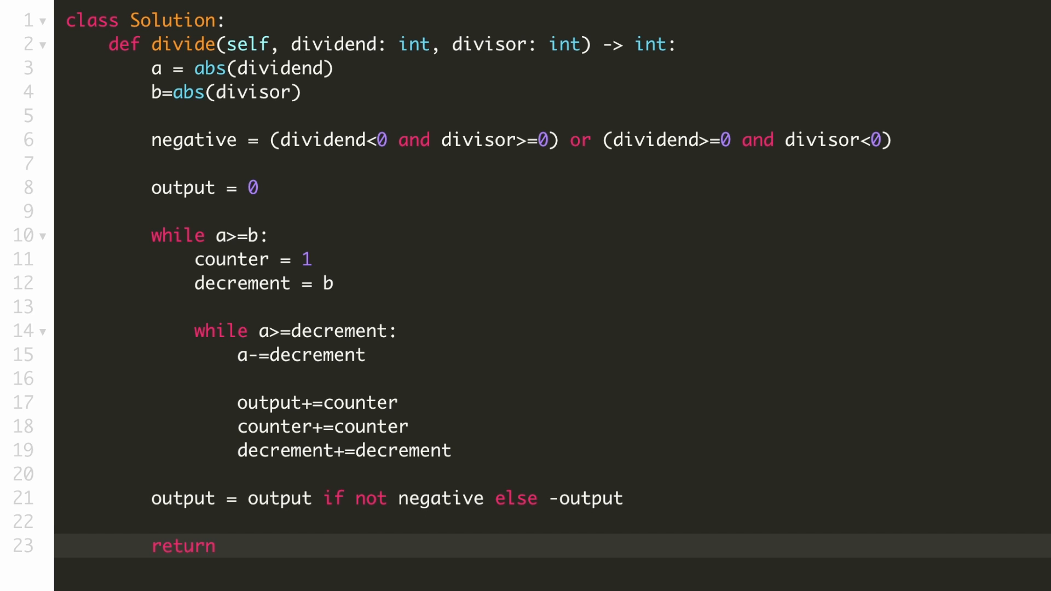
{"action": "type", "text": "min"}
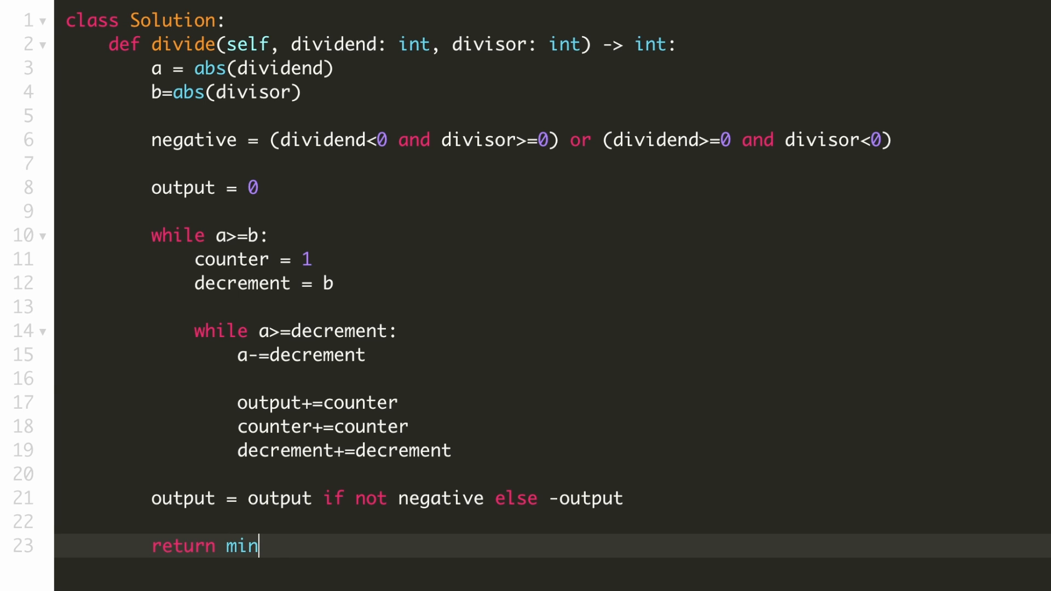
{"action": "type", "text": "(max("}
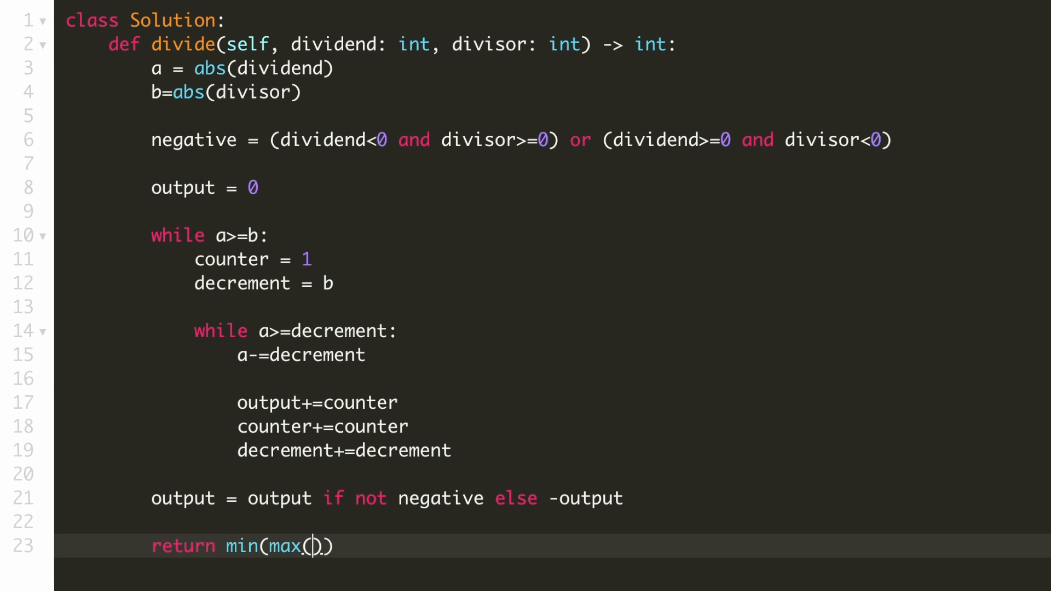
{"action": "type", "text": "-2147483648, output), 2147483647"}
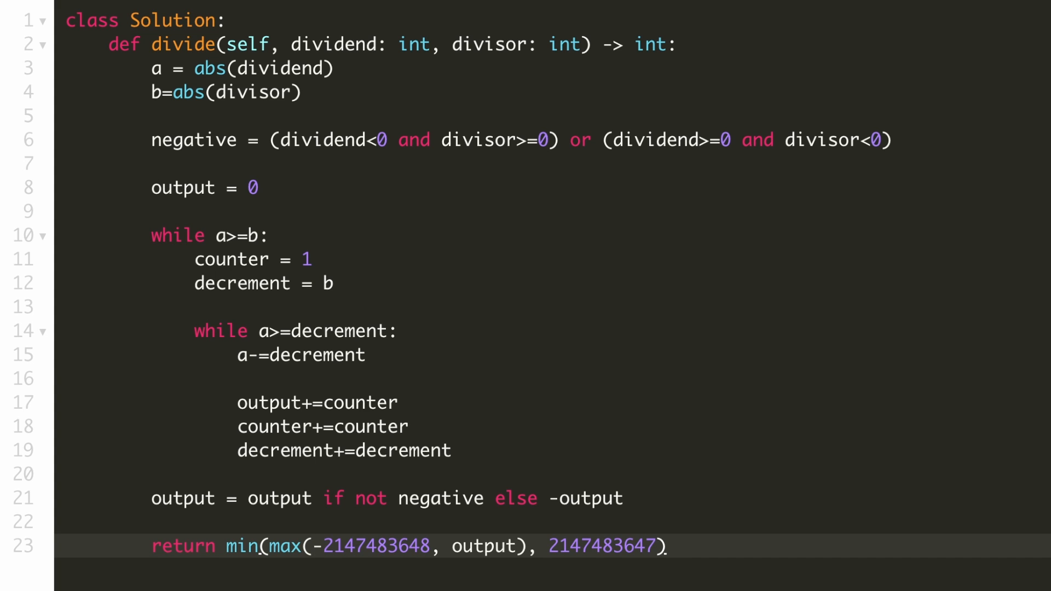